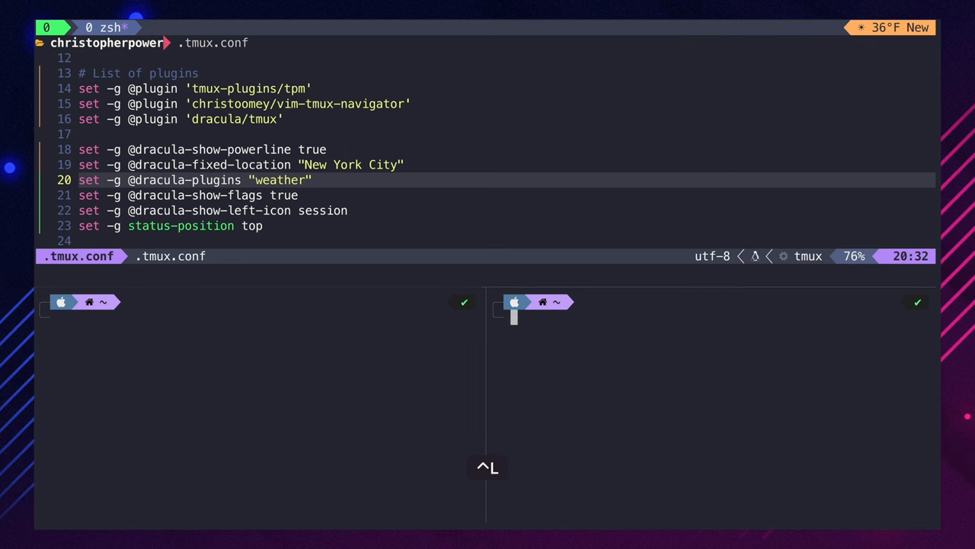
Run a test line and ls in the shell panes of the finished Dracula-themed tmux layout.
{"action": "key", "text": "Return"}
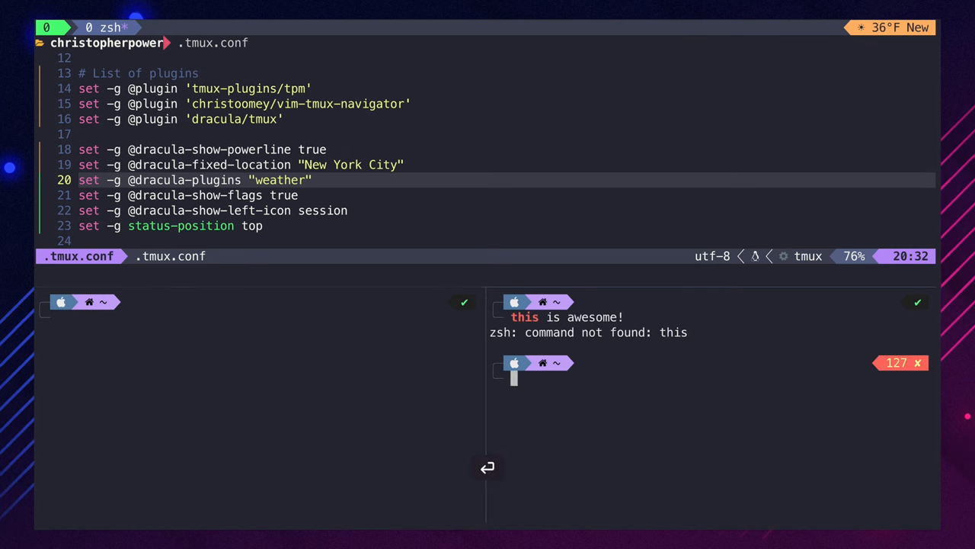
{"action": "type", "text": "ls"}
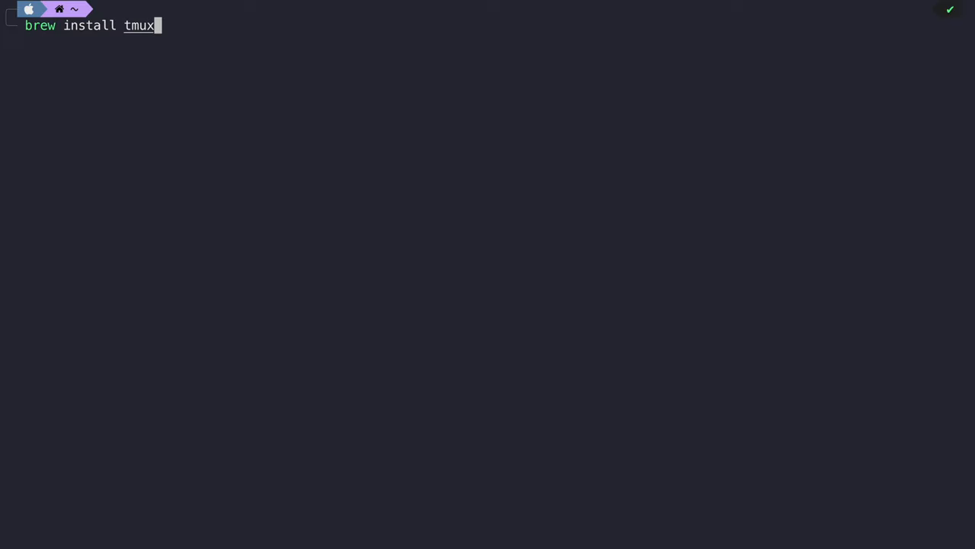
Run brew install tmux, start tmux, and ready the nvim ~/.tmux.conf command.
{"action": "key", "text": "Return"}
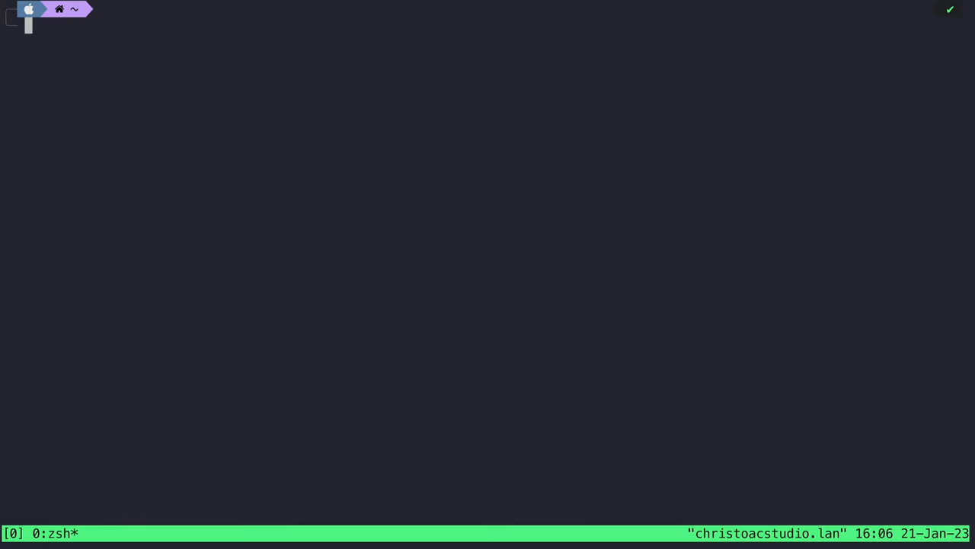
{"action": "type", "text": "nvim ~/.tmux.conf"}
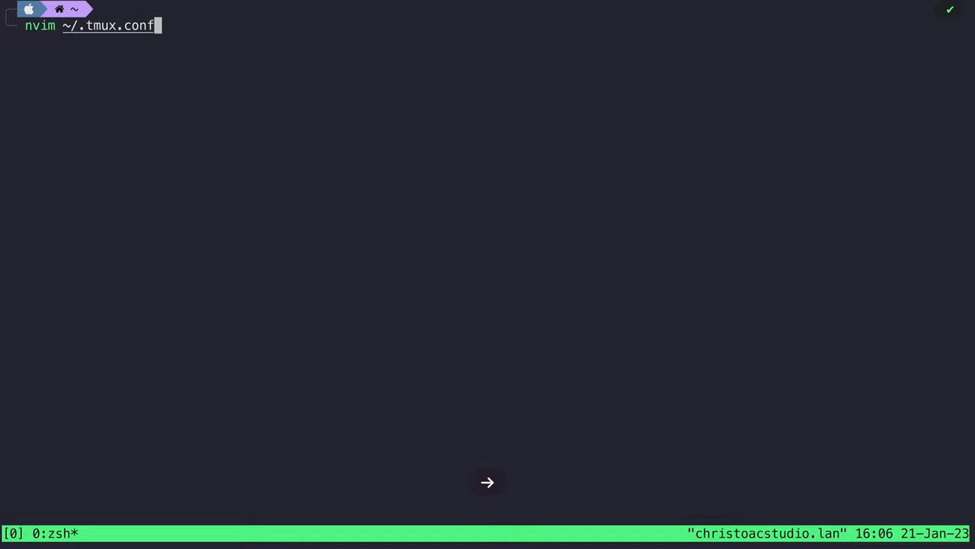
Edit ~/.tmux.conf with reload binding, C-s prefix and hjkl select-pane keys, and save it.
{"action": "key", "text": "Return"}
{"action": "type", "text": ":w"}
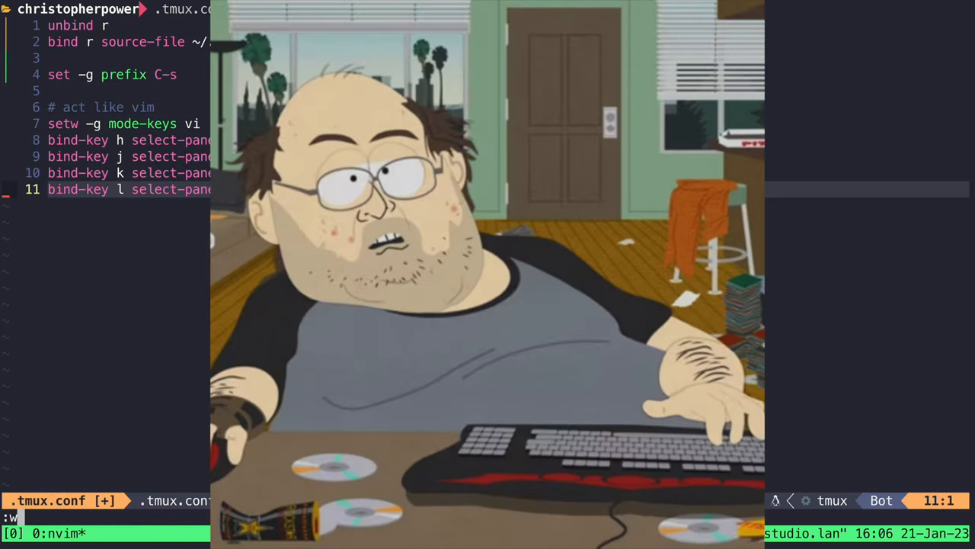
{"action": "key", "text": "Return"}
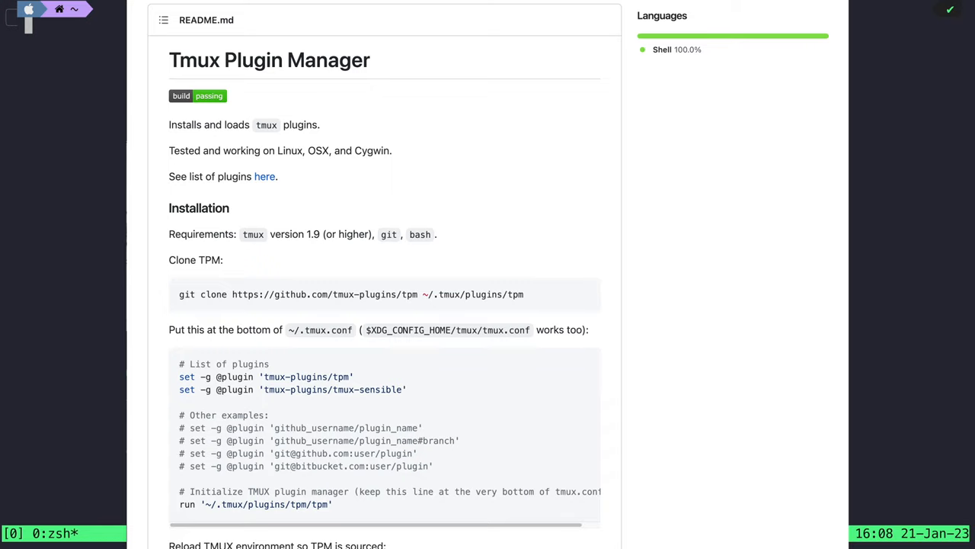
Paste the TPM plugin snippet from its README at the bottom of the config.
{"action": "key", "text": "cmd+v"}
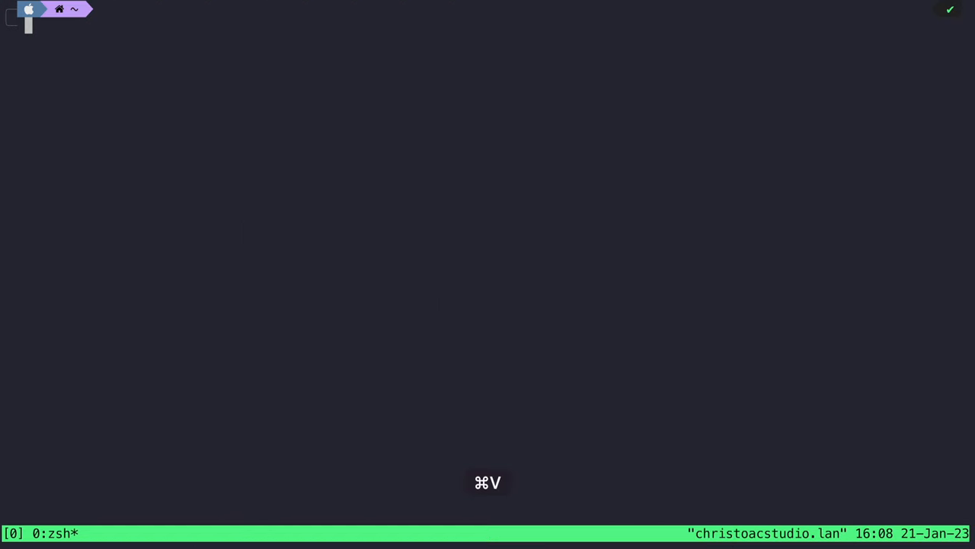
{"action": "key", "text": "Return"}
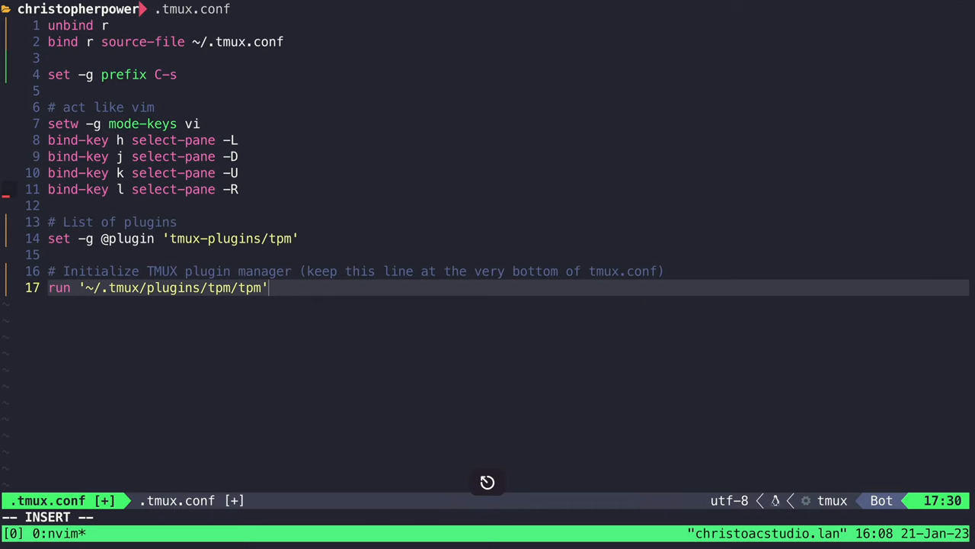
Save the config in Neovim with :w and :wa after selecting the TPM plugin line.
{"action": "type", "text": ":w"}
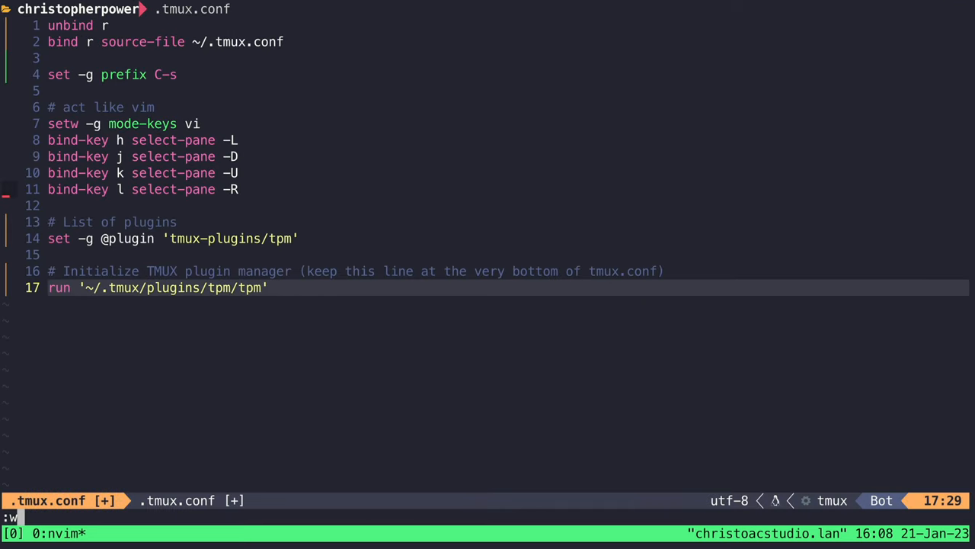
{"action": "key", "text": "V"}
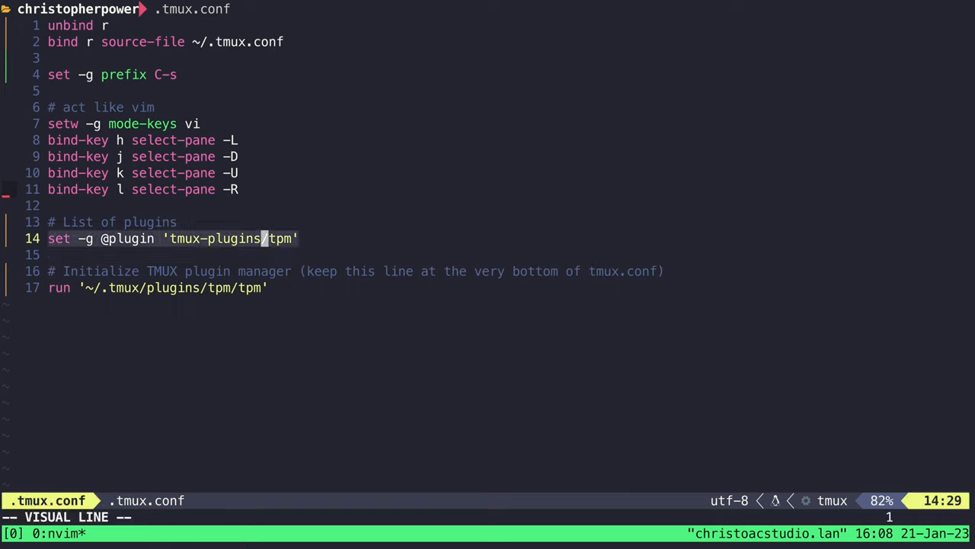
{"action": "key", "text": "G"}
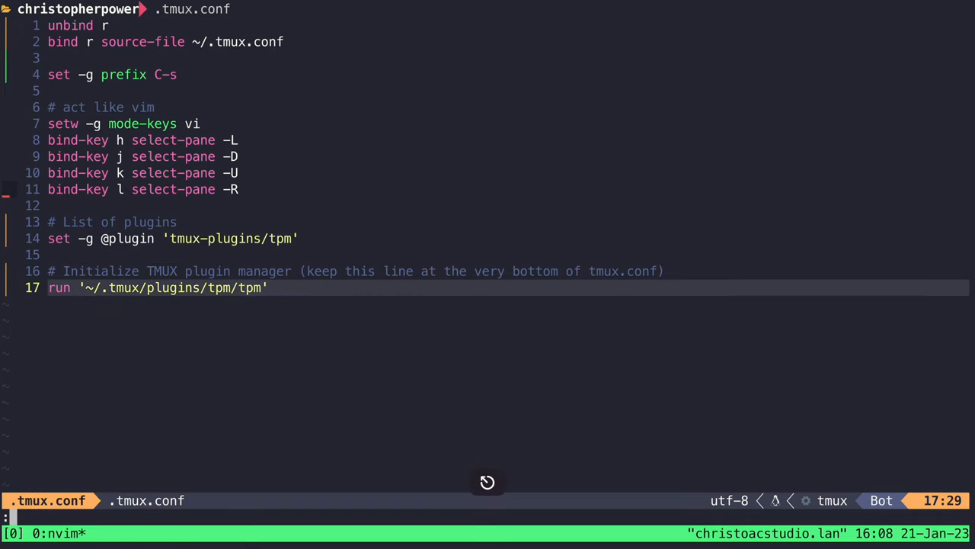
{"action": "type", "text": ":wa"}
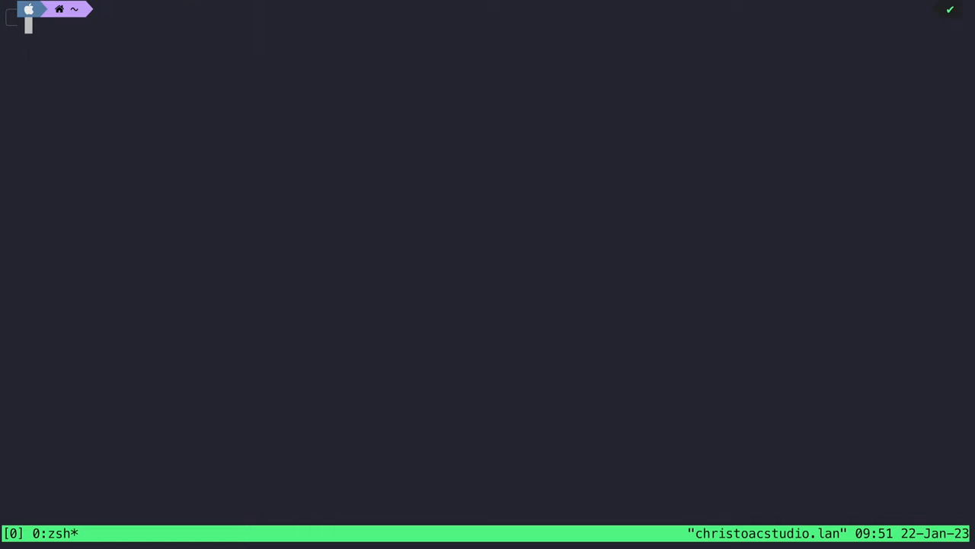
Reload tmux with tmux source ~/.tmux.conf and add the christoomey/vim-tmux-navigator plugin line.
{"action": "type", "text": "tmux source ~/.tmux.conf"}
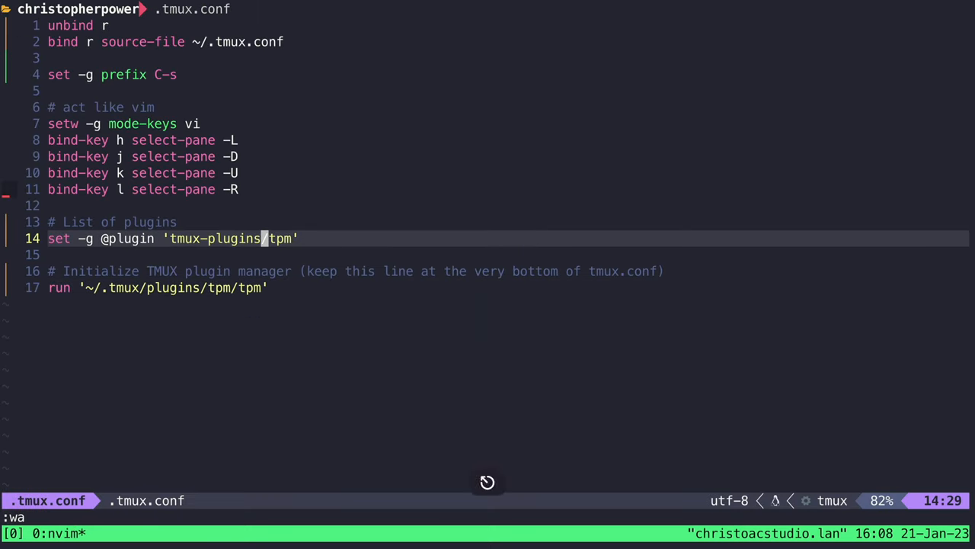
{"action": "type", "text": "set -g @plugin 'christoomey/vim-tmux-navigator'"}
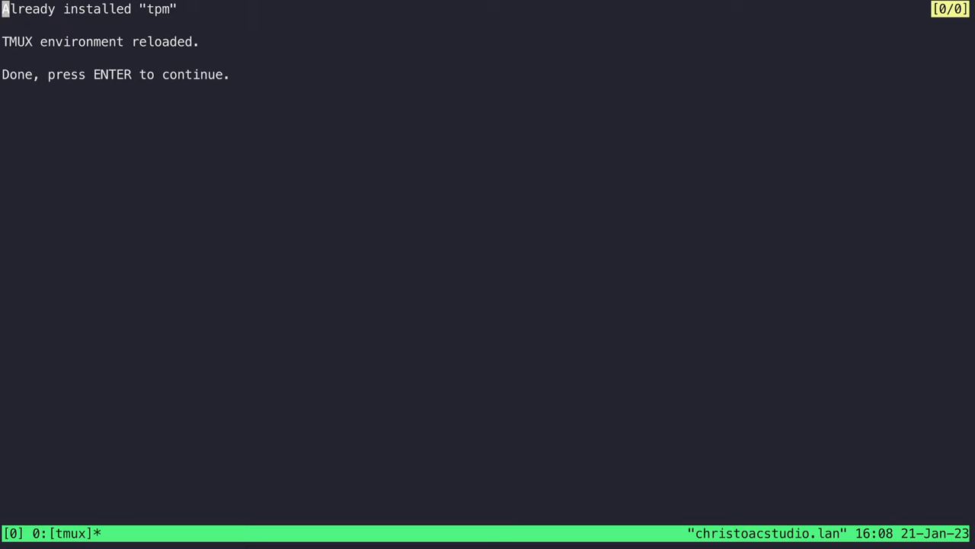
Install the plugins with TPM so vim-tmux-navigator downloads, then dismiss the report.
{"action": "key", "text": "Return"}
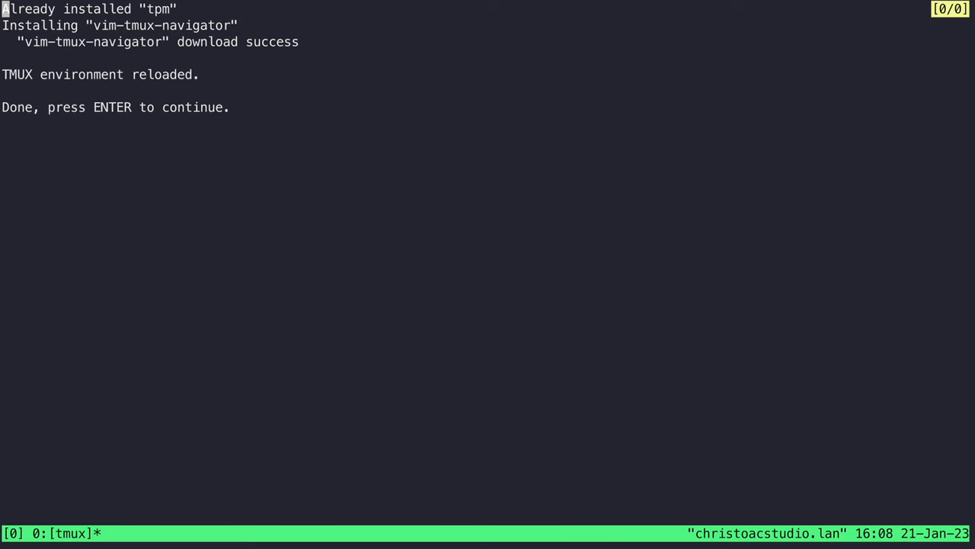
{"action": "key", "text": "Return"}
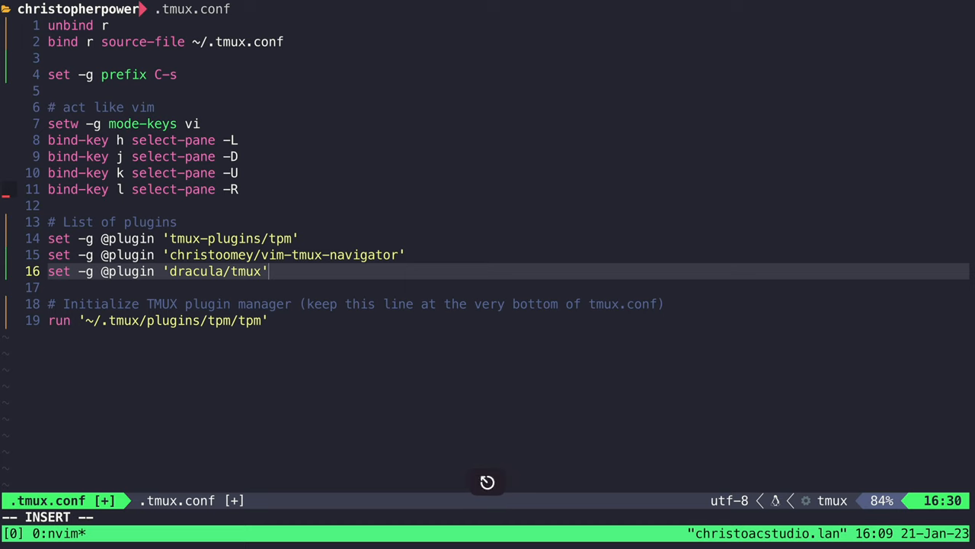
{"action": "type", "text": "set -g @dracula-show-powerline true"}
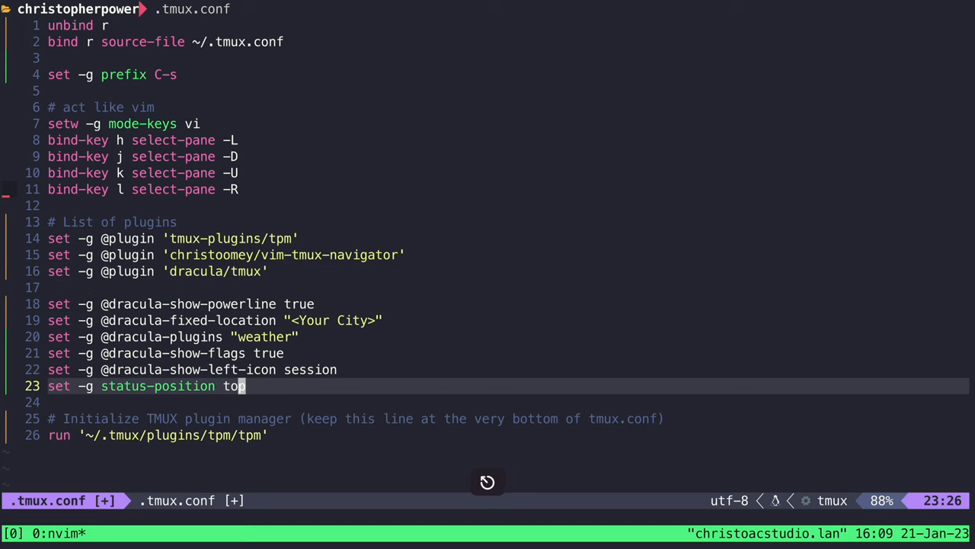
{"action": "key", "text": "V"}
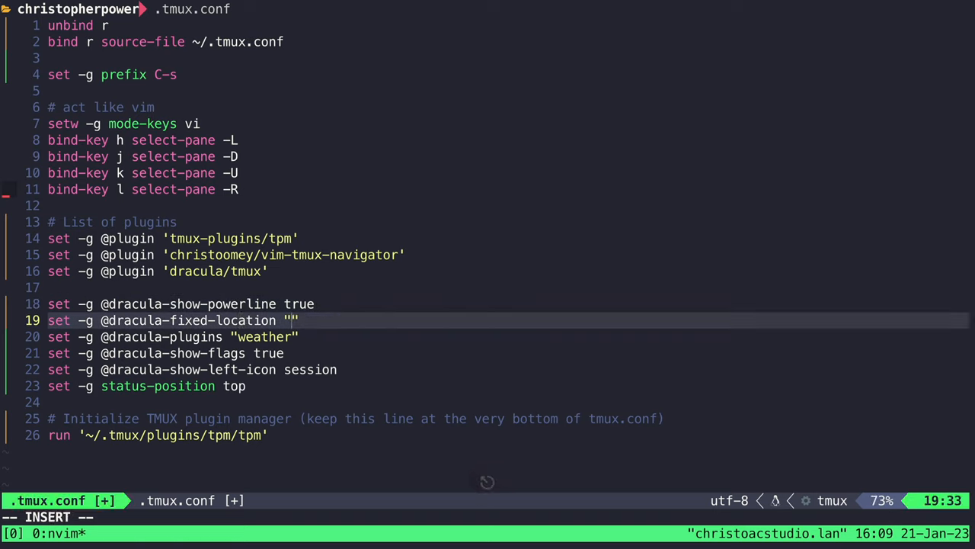
{"action": "type", "text": "New York City"}
{"action": "left_click", "coordinate": [488, 517]}
{"action": "type", "text": ":wa"}
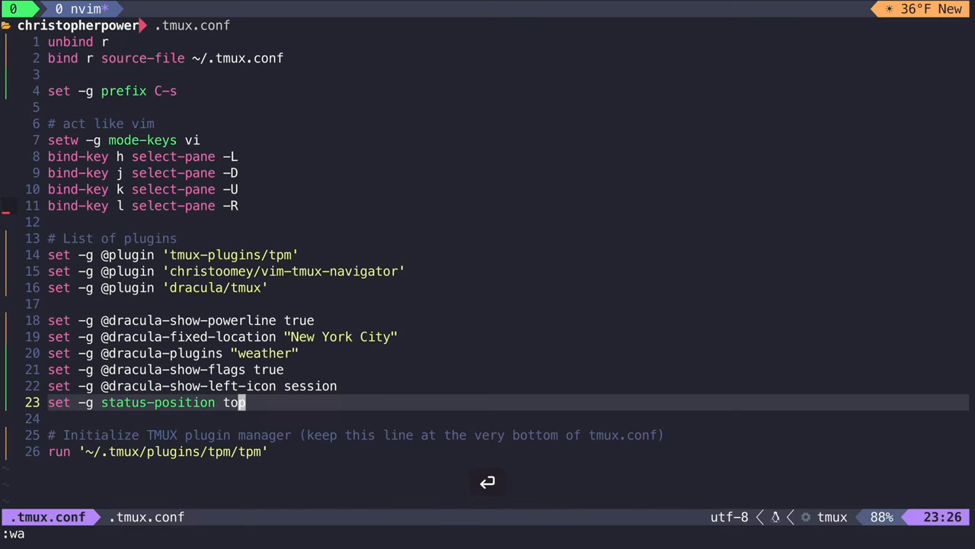
Save and reload the config for the top Dracula bar, then move focus to the pane below.
{"action": "key", "text": "Return"}
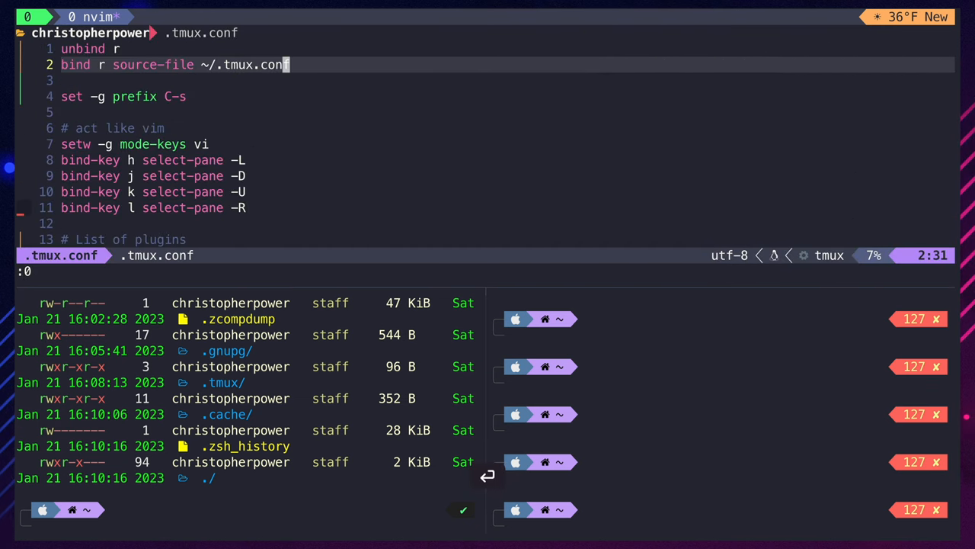
{"action": "key", "text": "j"}
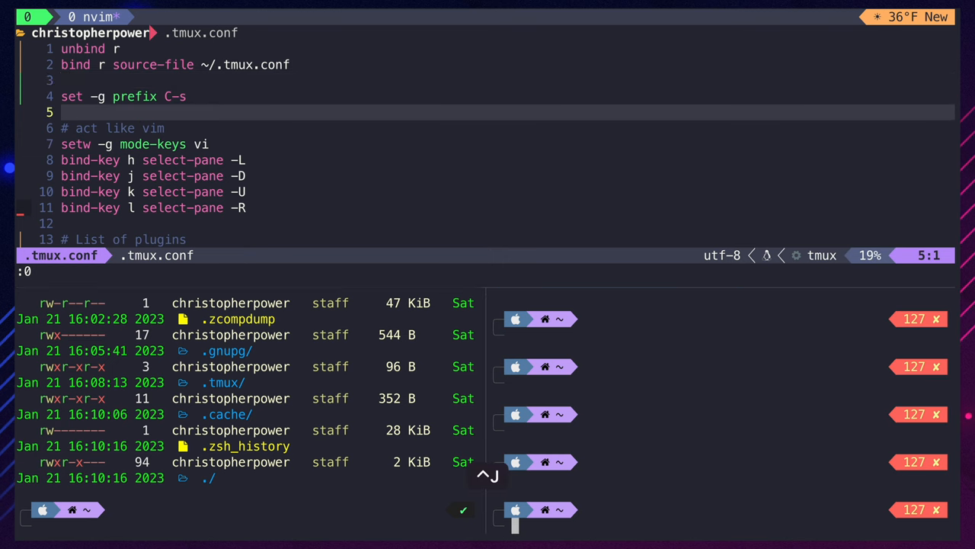